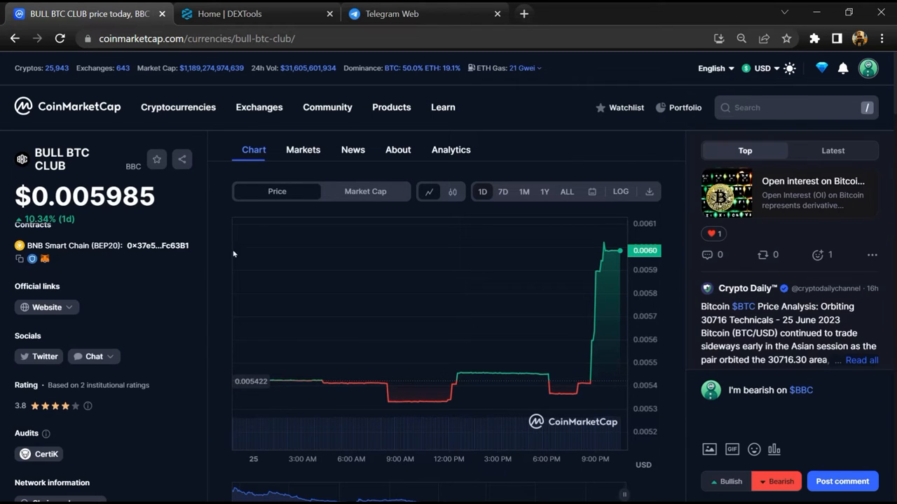
# - Load the $BBC Bull BTC Club community feed beside the token's stats
pyautogui.click(303, 149)
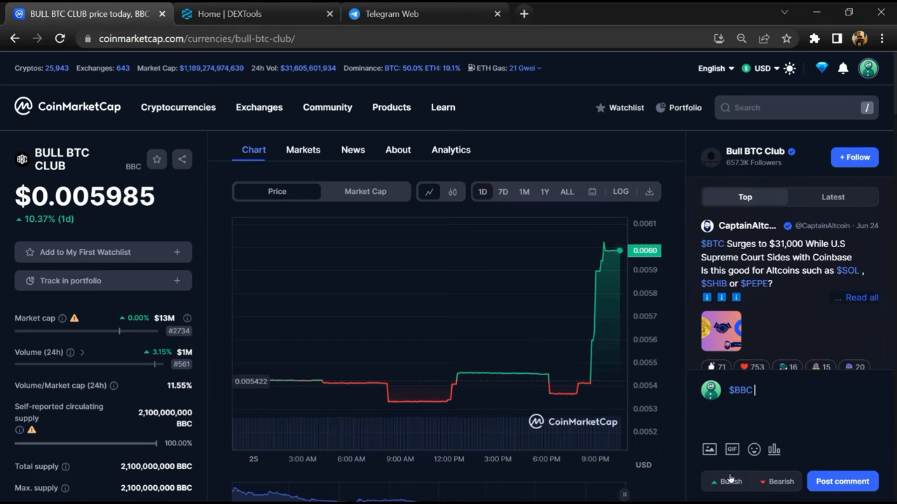
# - Read down the community posts, then show the BULL BTC CLUB exchange markets list
pyautogui.click(776, 482)
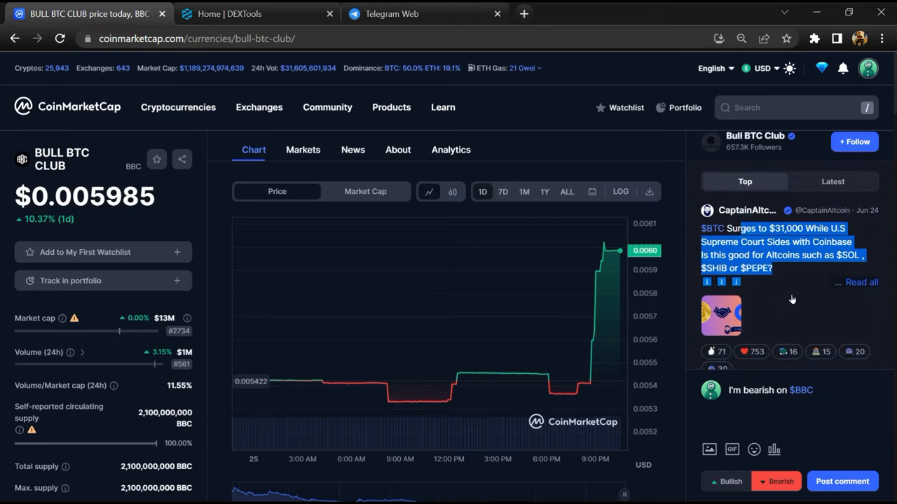
pyautogui.scroll(-3)
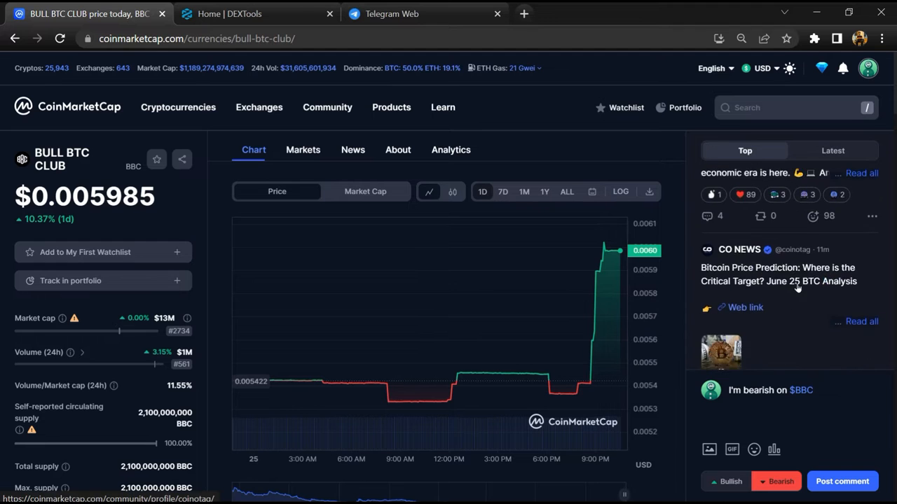
pyautogui.scroll(-3)
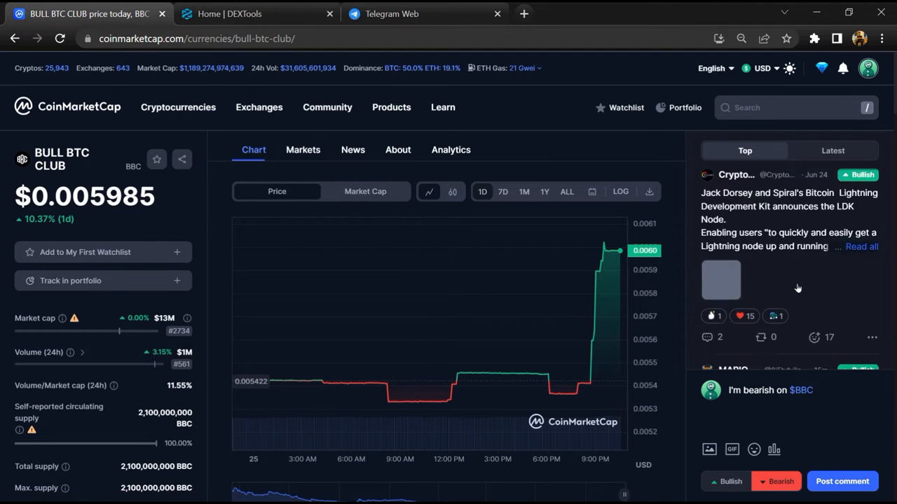
pyautogui.scroll(-3)
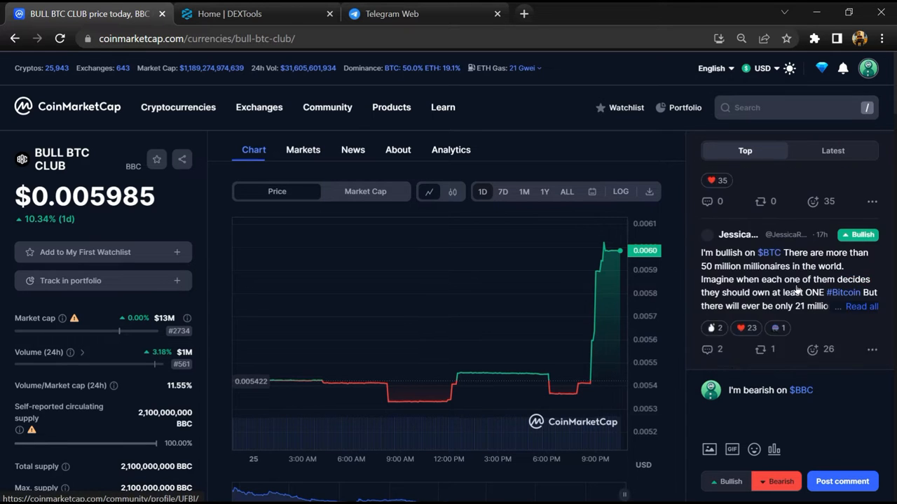
pyautogui.click(303, 148)
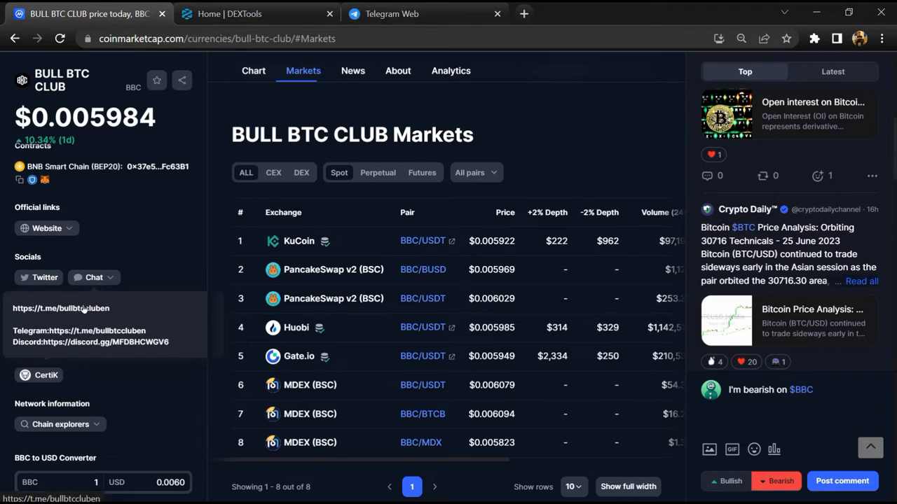
# - In the Bull BTC CLUB Telegram group, search 'scam' and view a matching message, then return to CoinMarketCap
pyautogui.click(62, 308)
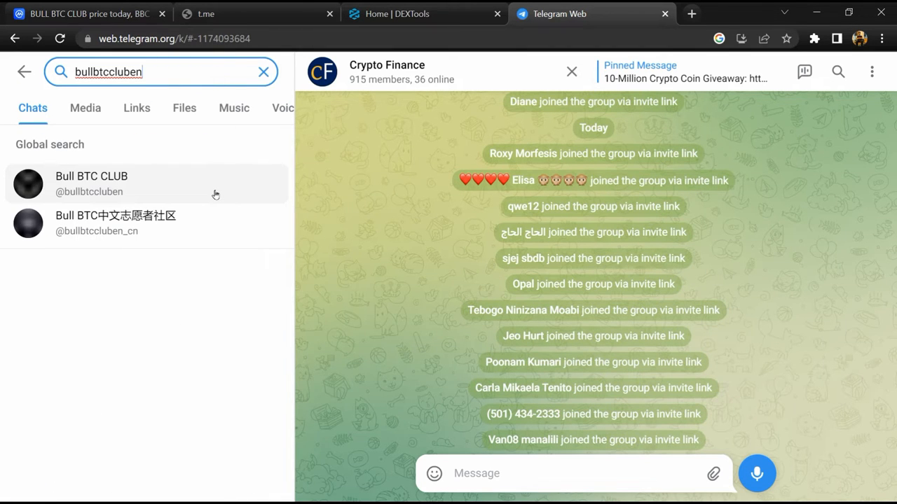
pyautogui.click(91, 182)
pyautogui.write('s')
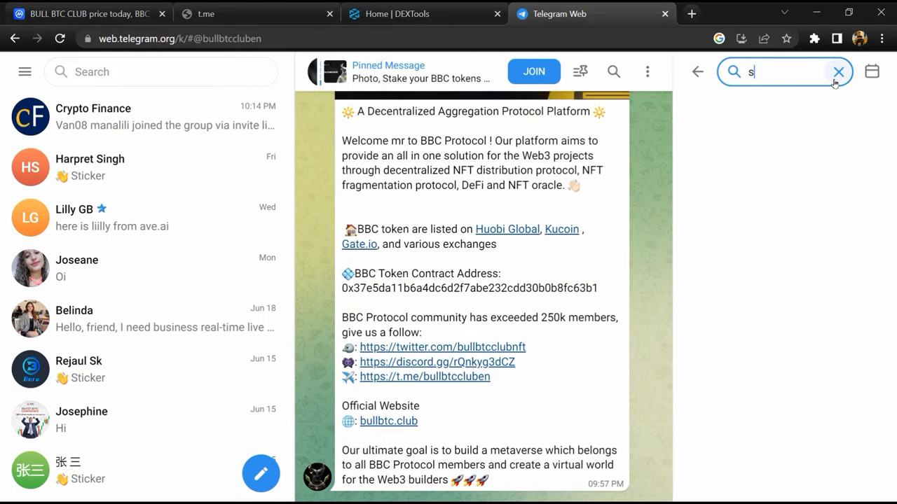
pyautogui.write('cam')
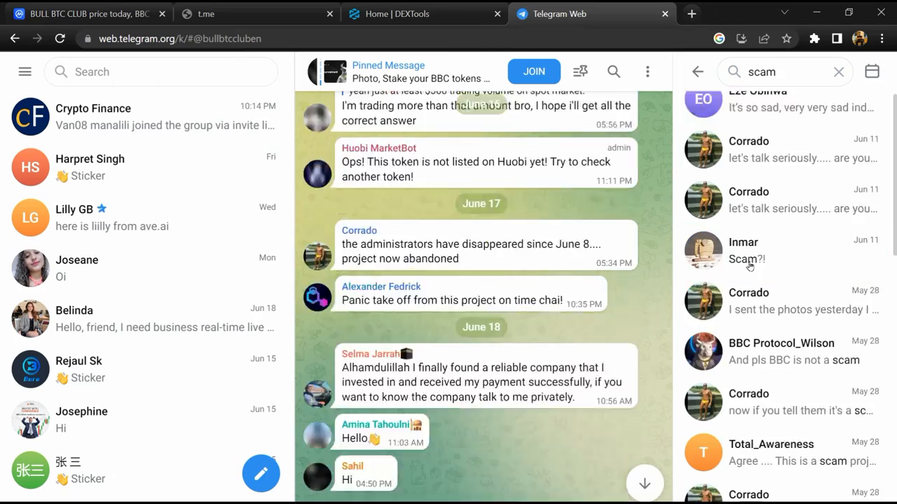
pyautogui.click(782, 259)
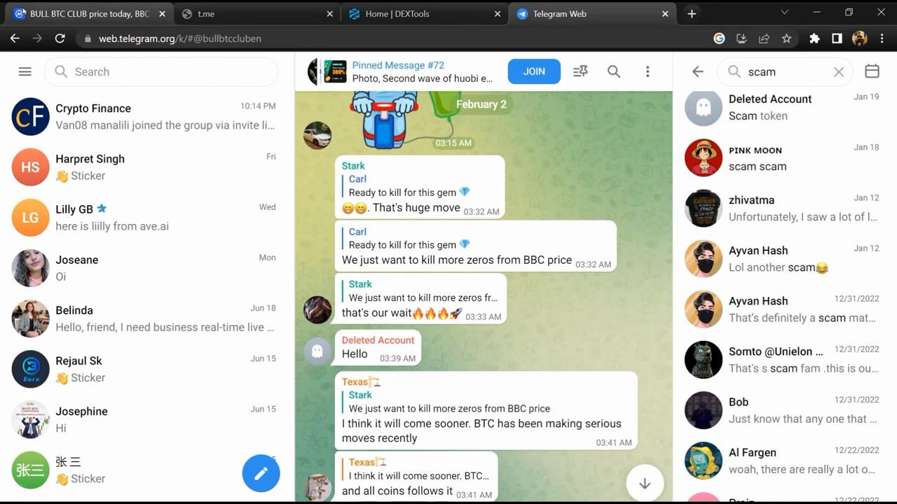
pyautogui.click(84, 14)
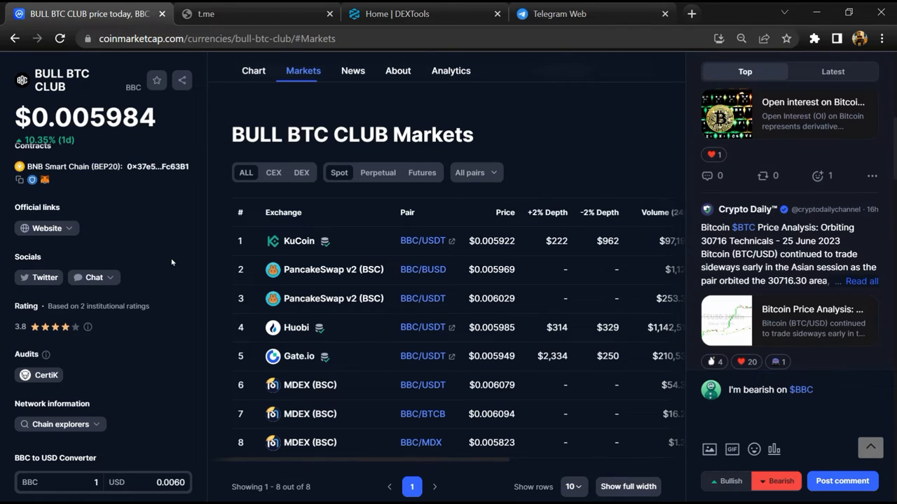
pyautogui.moveTo(103, 223)
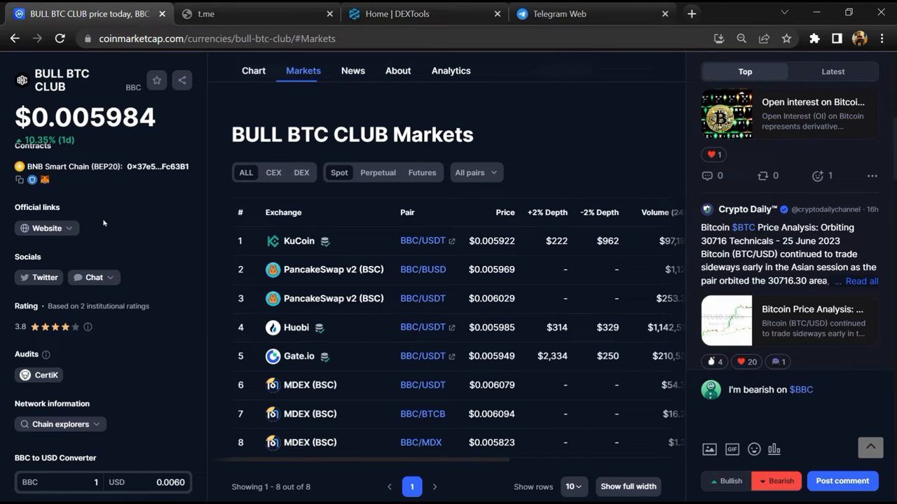
# - Copy the token's BNB Smart Chain contract address
pyautogui.click(18, 179)
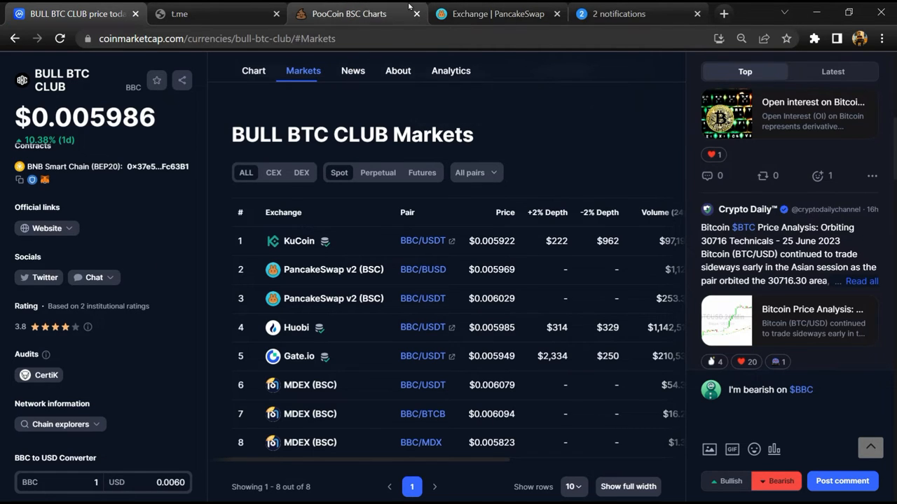
# - Paste the contract address into PooCoin's search and load the Bull BTC Club (BBC/BUSD) chart
pyautogui.click(348, 14)
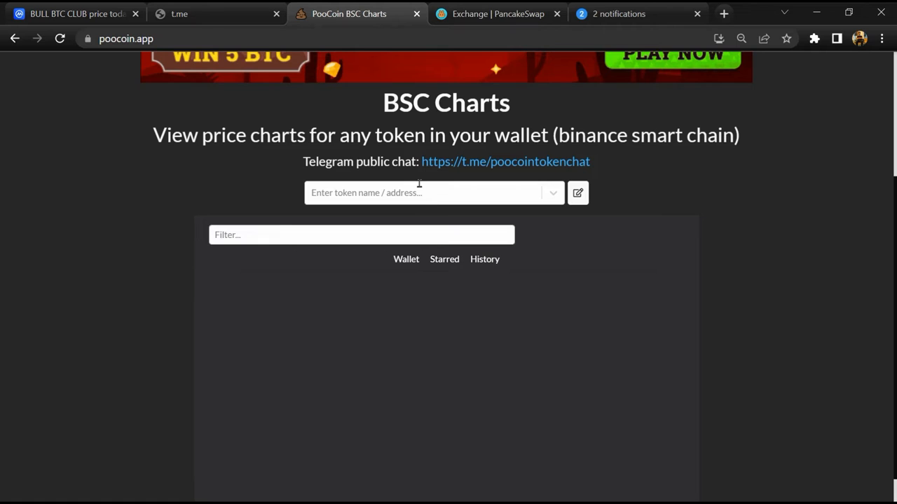
pyautogui.rightClick(419, 194)
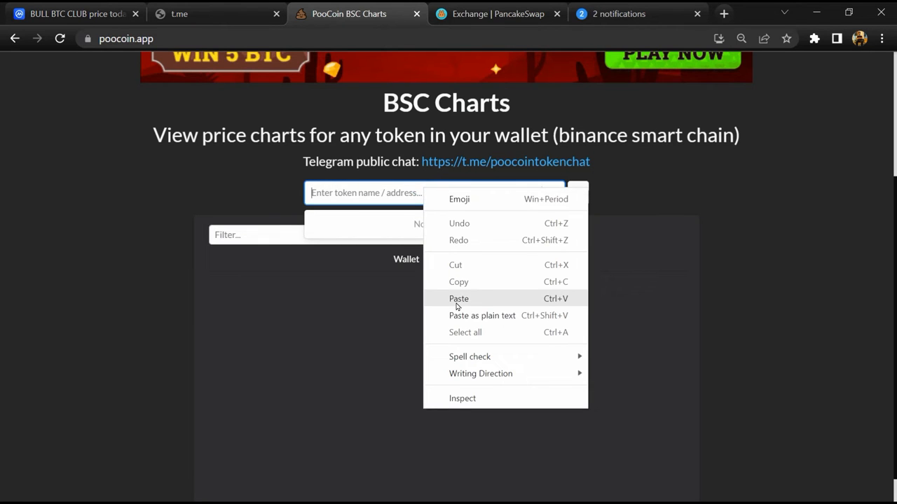
pyautogui.click(458, 299)
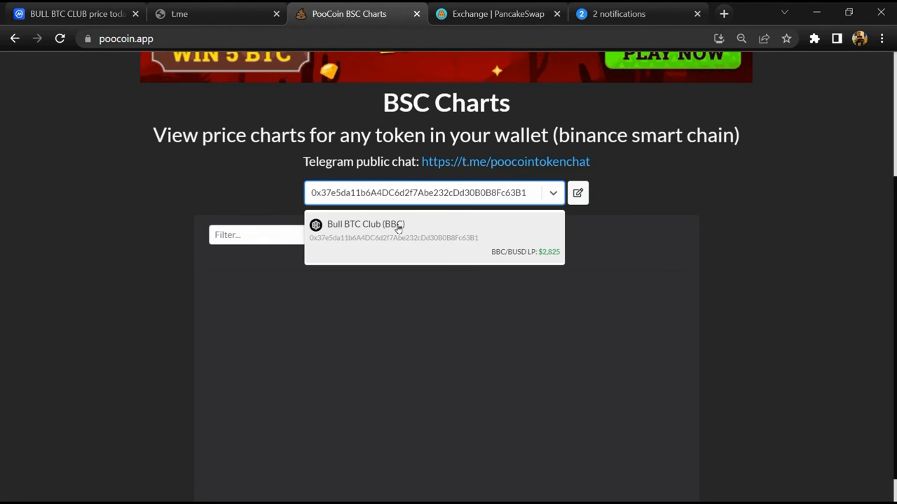
pyautogui.click(365, 225)
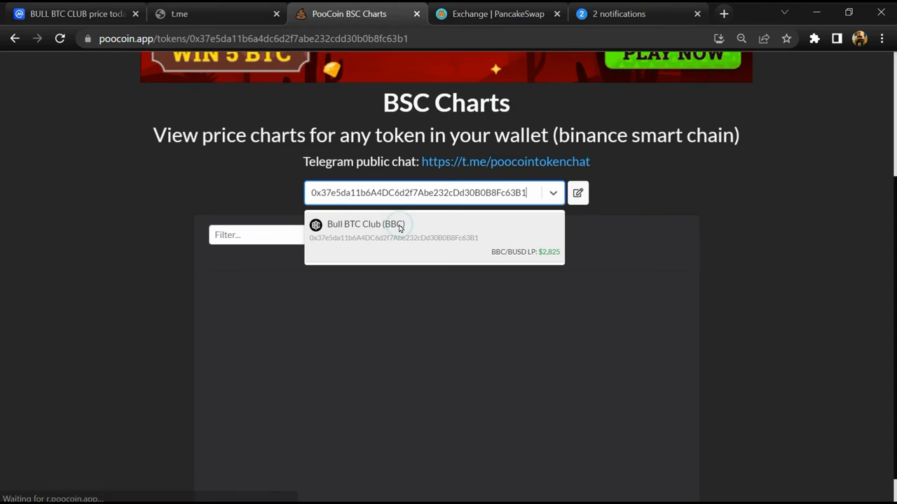
pyautogui.click(364, 224)
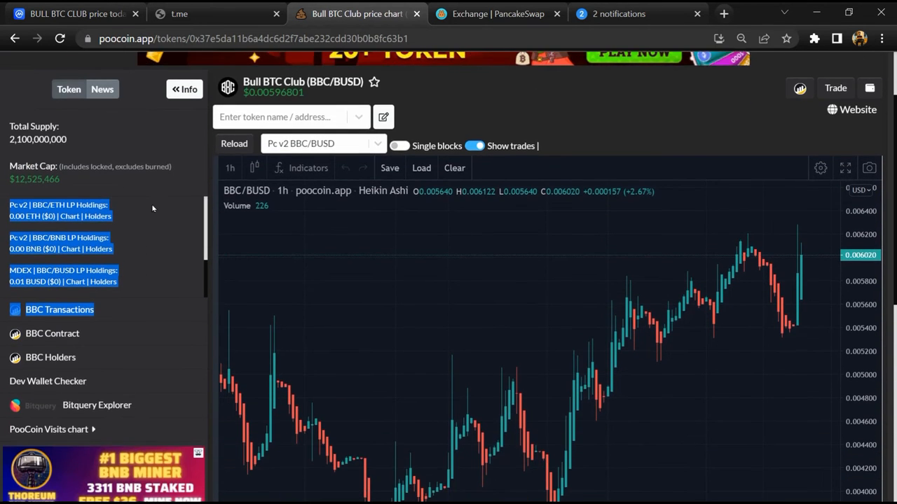
# - Review BBC's recent trades, biggest buyers and biggest sellers lists on PooCoin
pyautogui.scroll(-3)
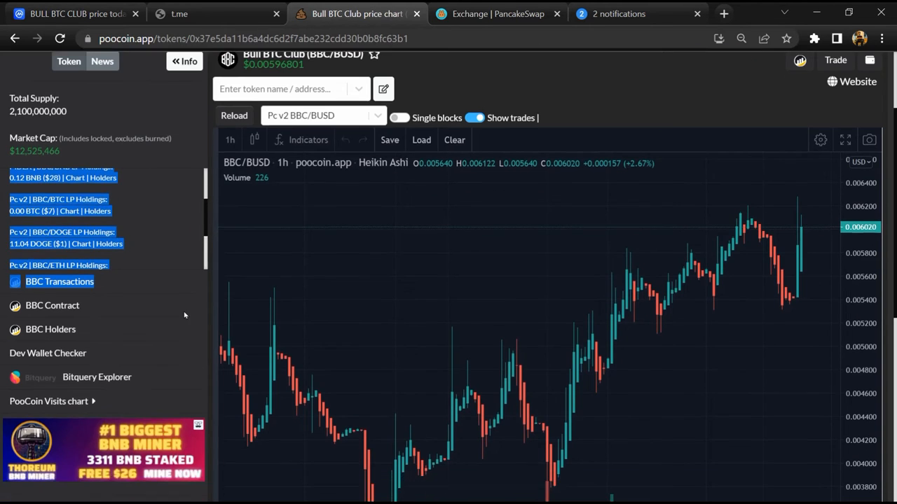
pyautogui.scroll(-3)
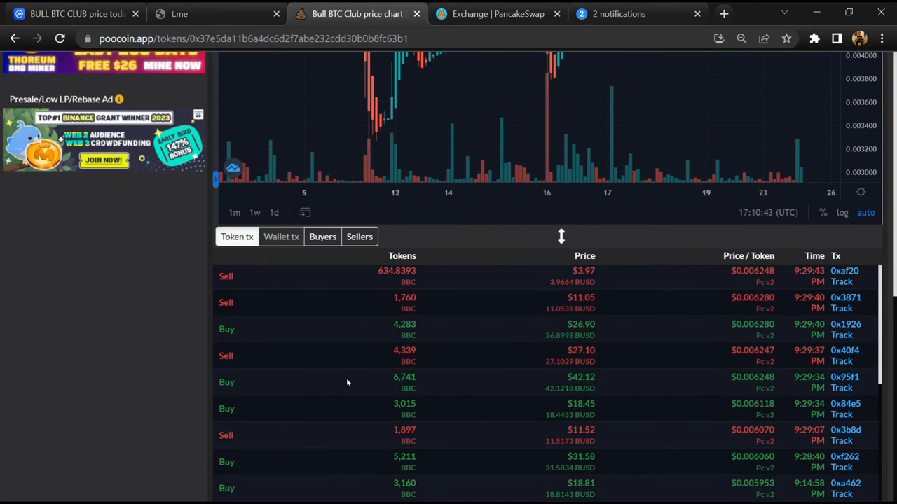
pyautogui.click(323, 236)
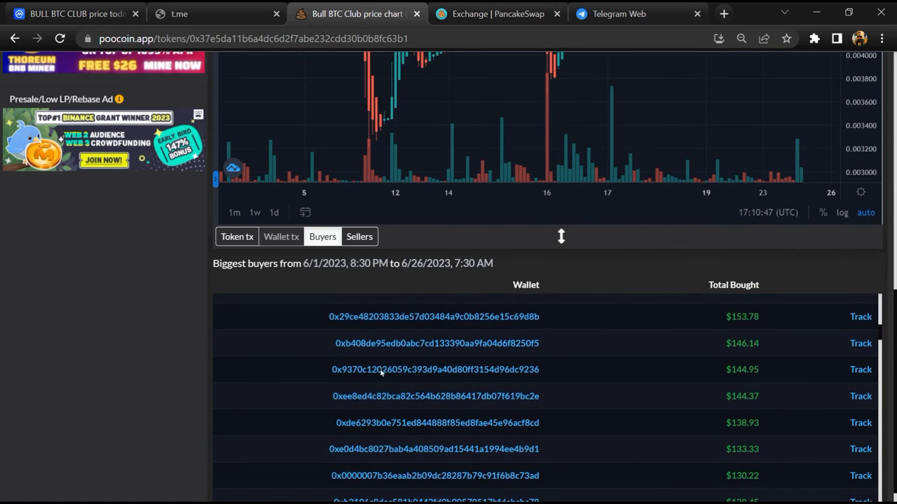
pyautogui.click(359, 235)
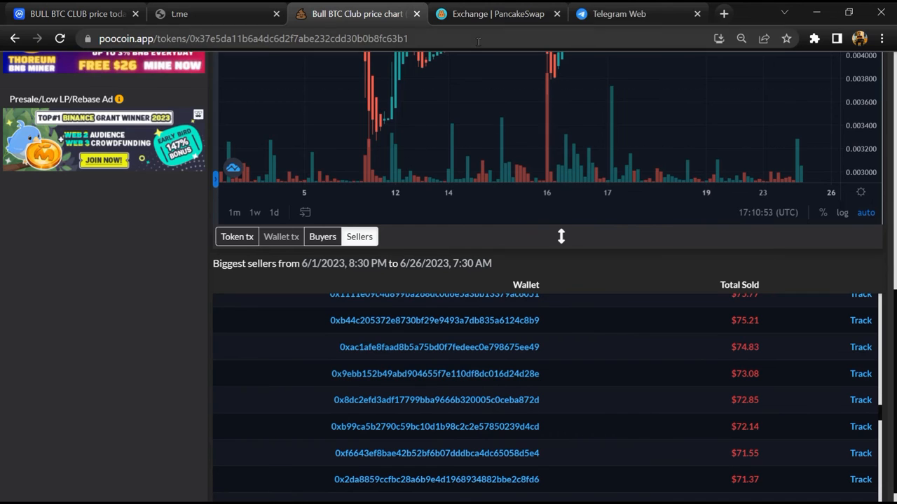
pyautogui.click(498, 14)
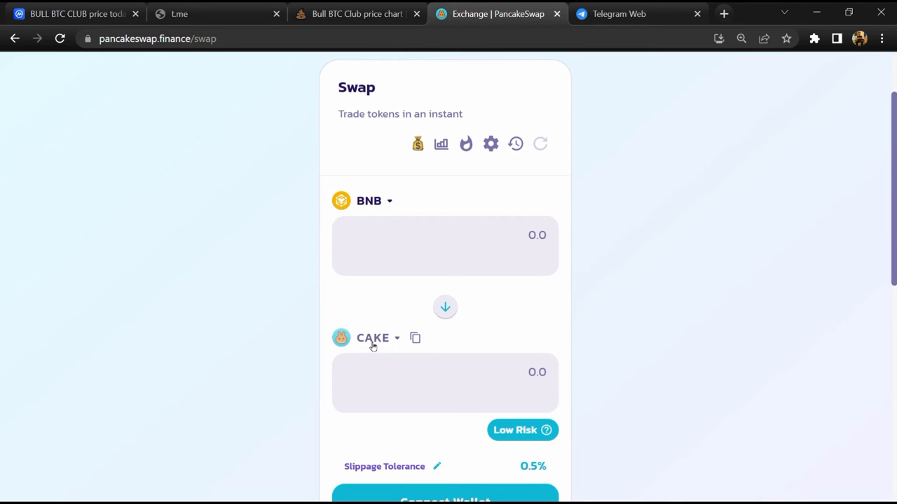
# - Paste the BBC contract address into PancakeSwap's token selector and start importing BULL BTC CLUB
pyautogui.click(373, 338)
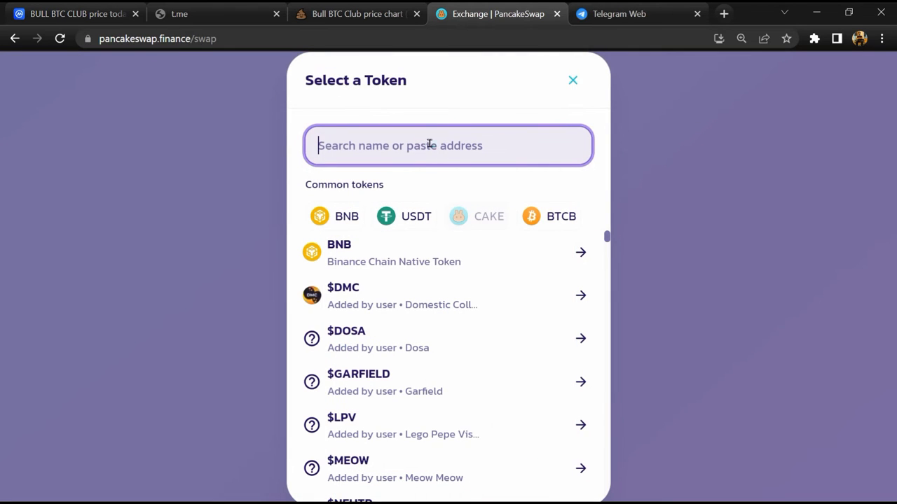
pyautogui.rightClick(427, 144)
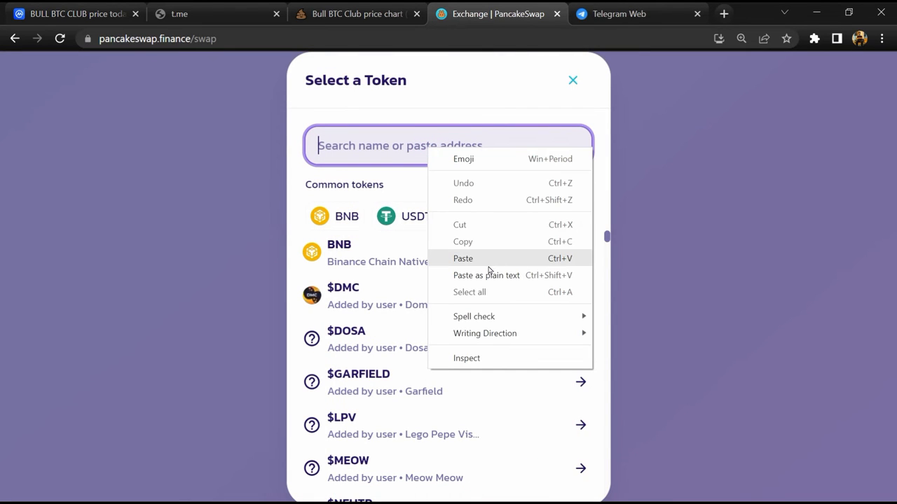
pyautogui.click(462, 258)
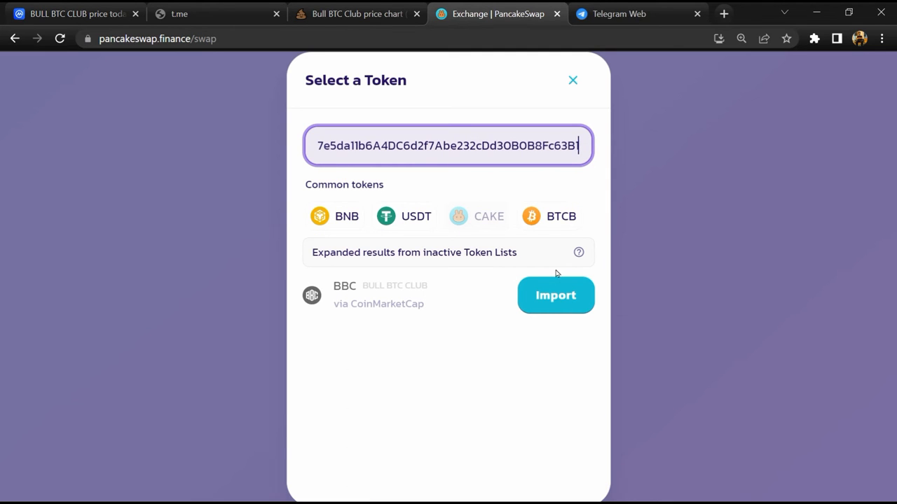
pyautogui.click(554, 294)
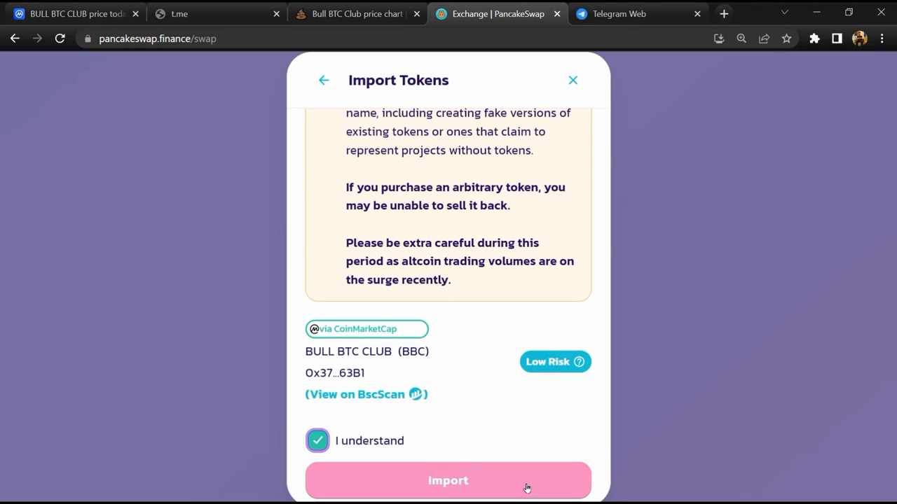
# - Confirm importing BBC as the token to receive against BNB and view its Low Risk rating
pyautogui.click(448, 481)
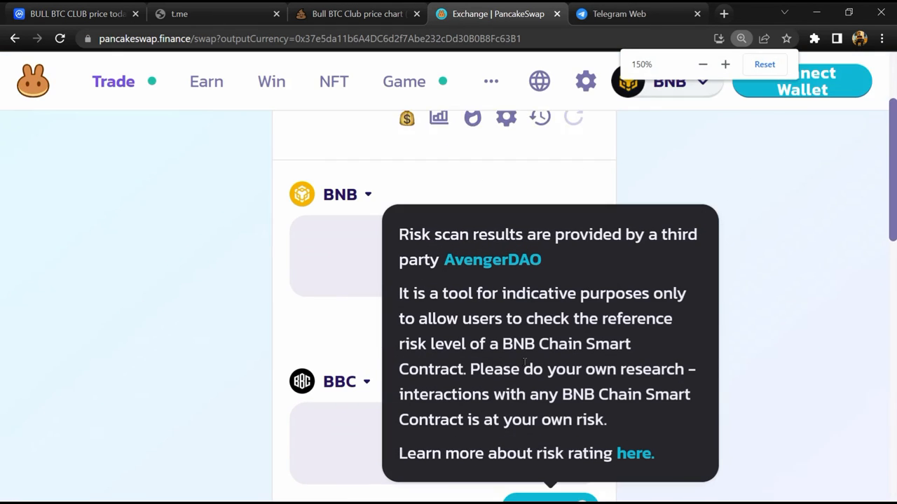
pyautogui.scroll(-3)
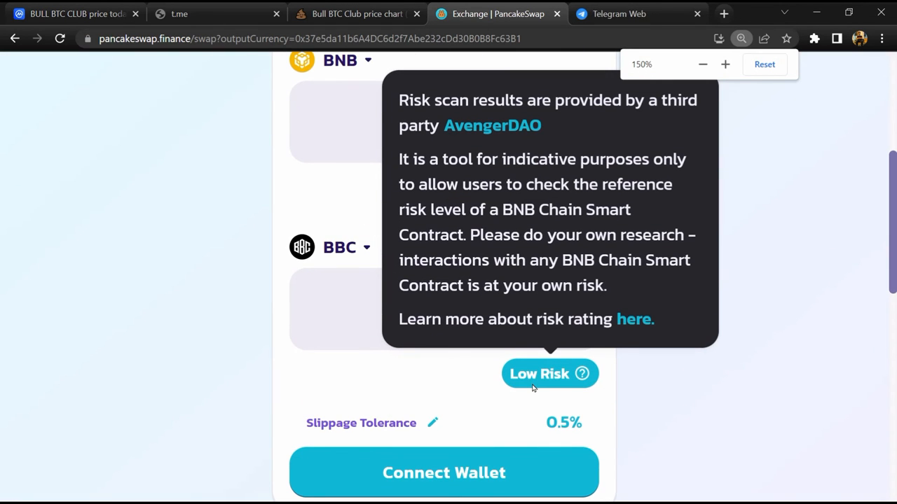